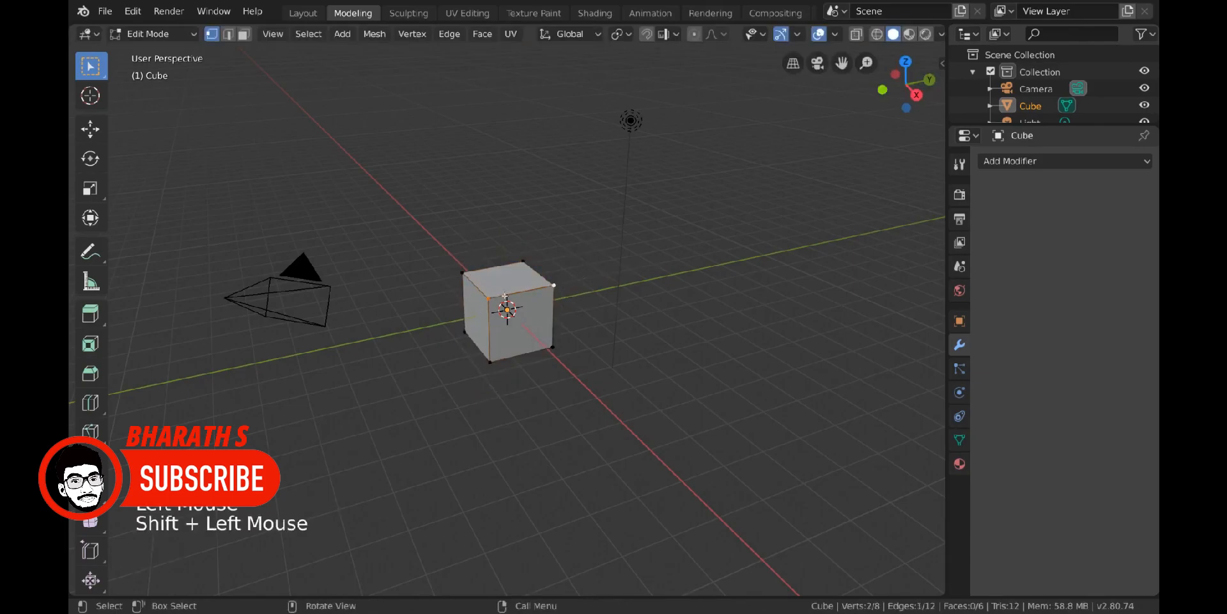
Extend the cube selection to its top face, with rotate and scale keys pressed
key(r)
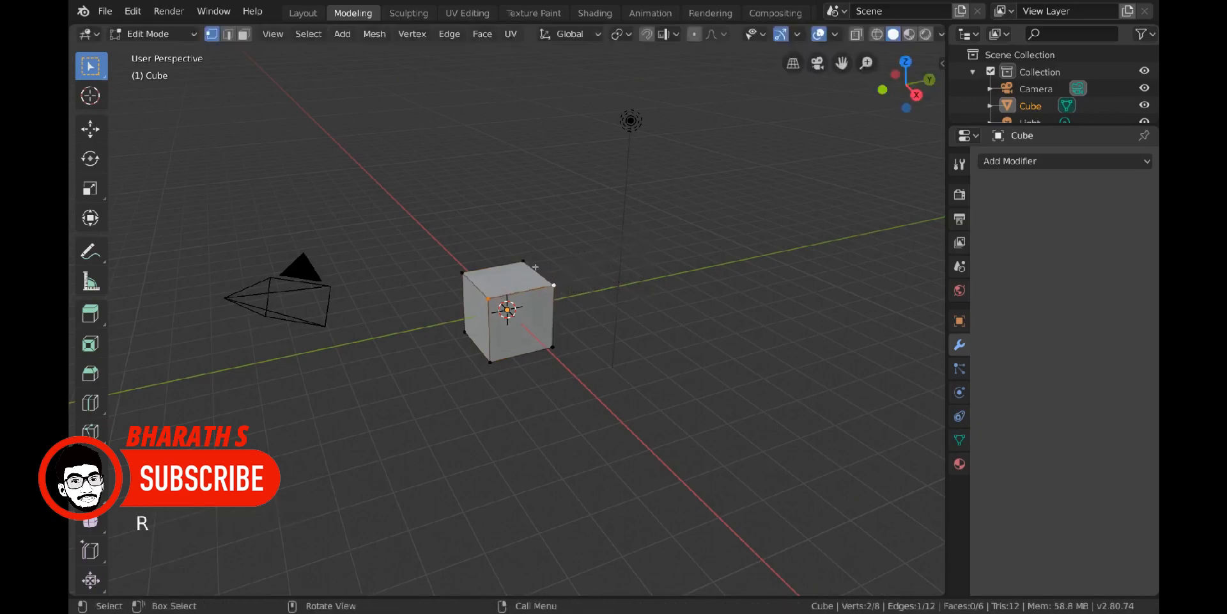
click(506, 275)
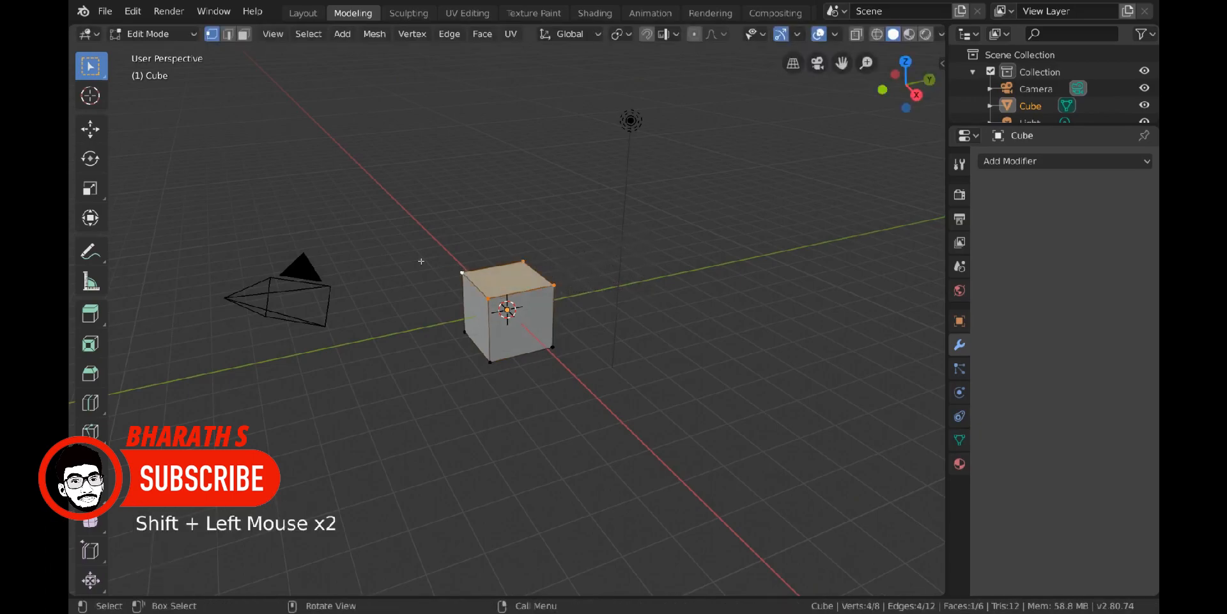
key(s)
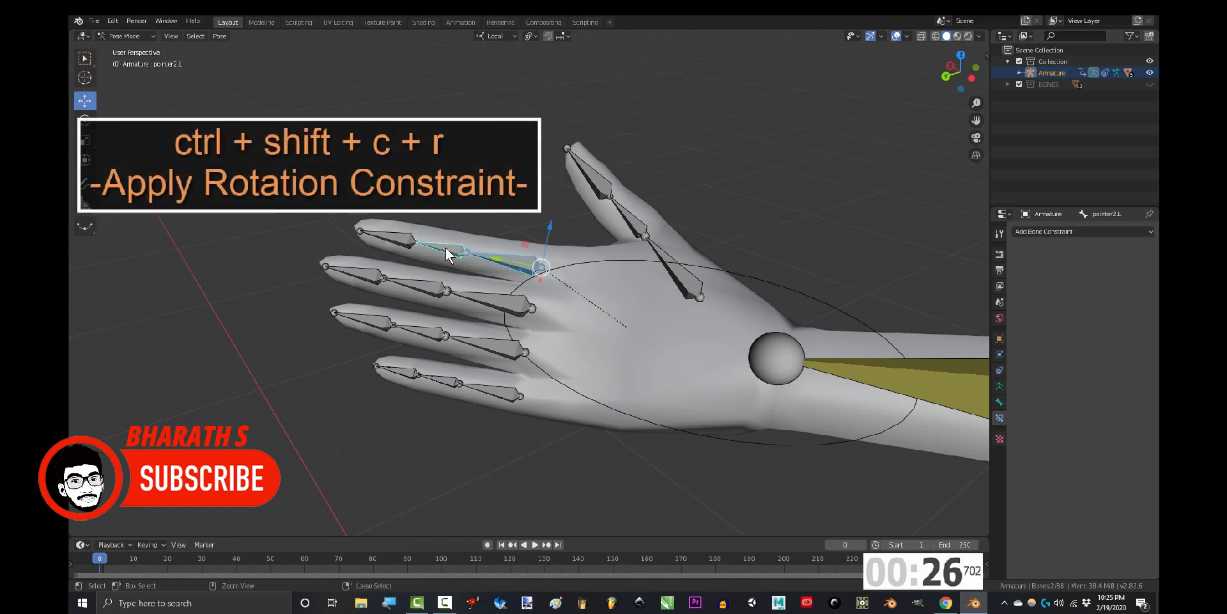
Add a Copy Rotation constraint targeting pointer1.L and adjust its Space dropdowns
click(1020, 318)
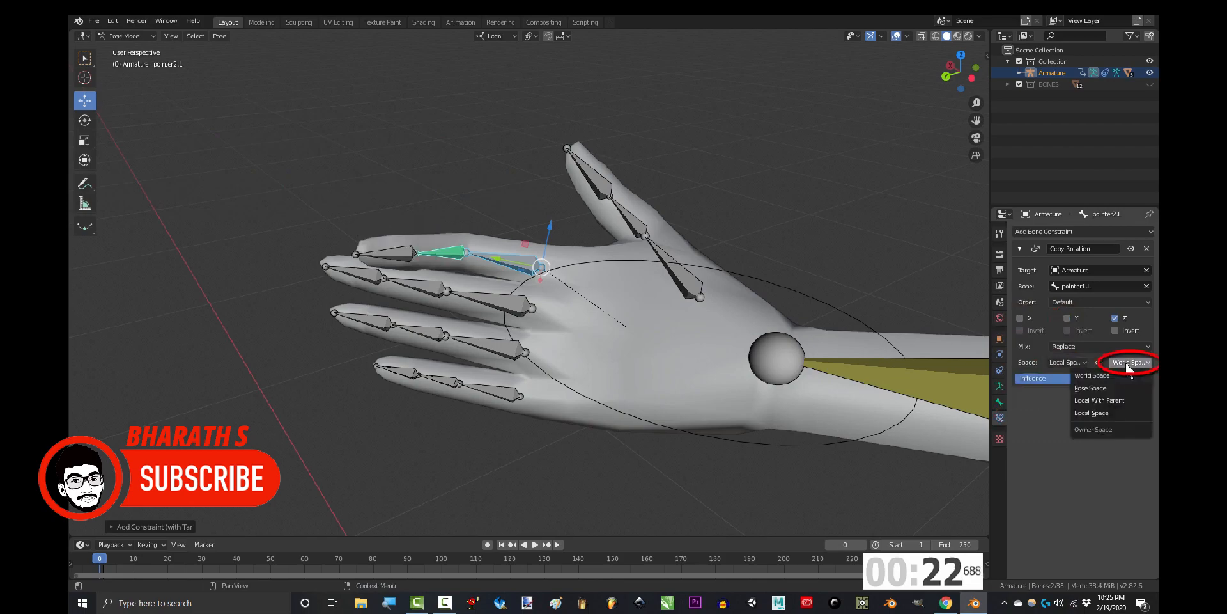
click(1091, 413)
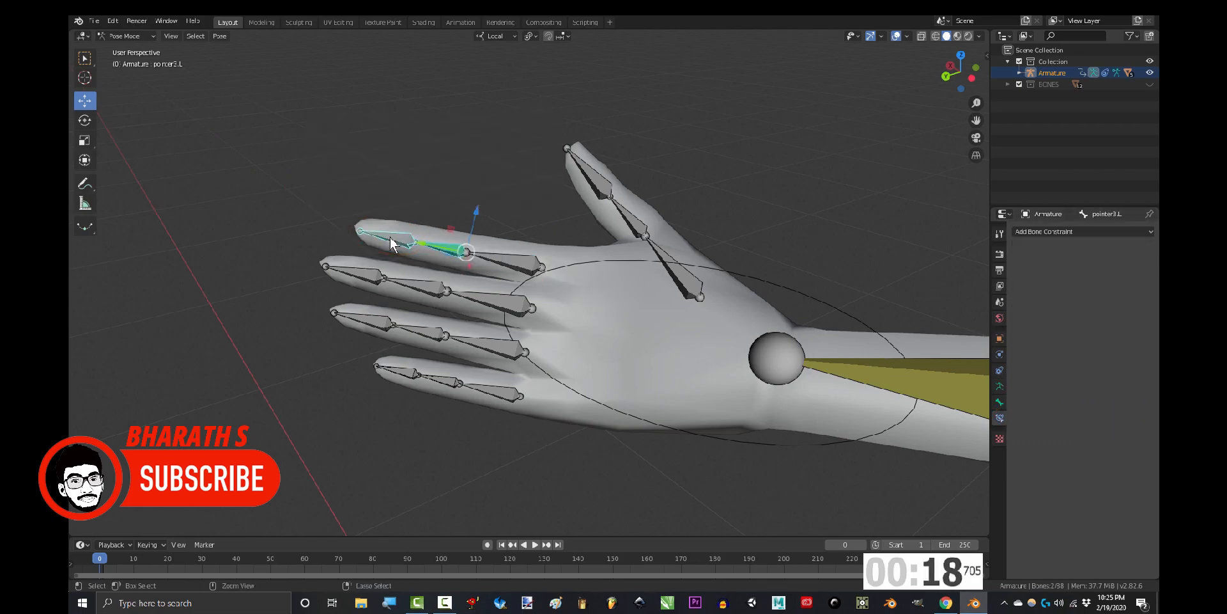
click(1068, 362)
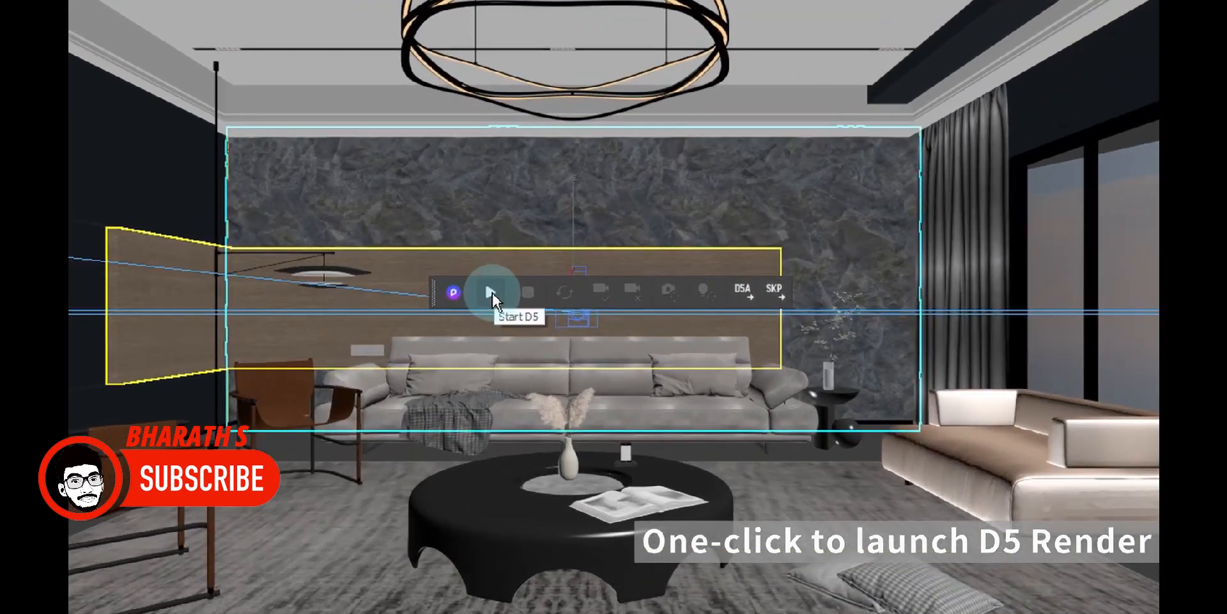
Launch D5 Render with the living-room scene from SketchUp's Start D5 toolbar button
click(489, 291)
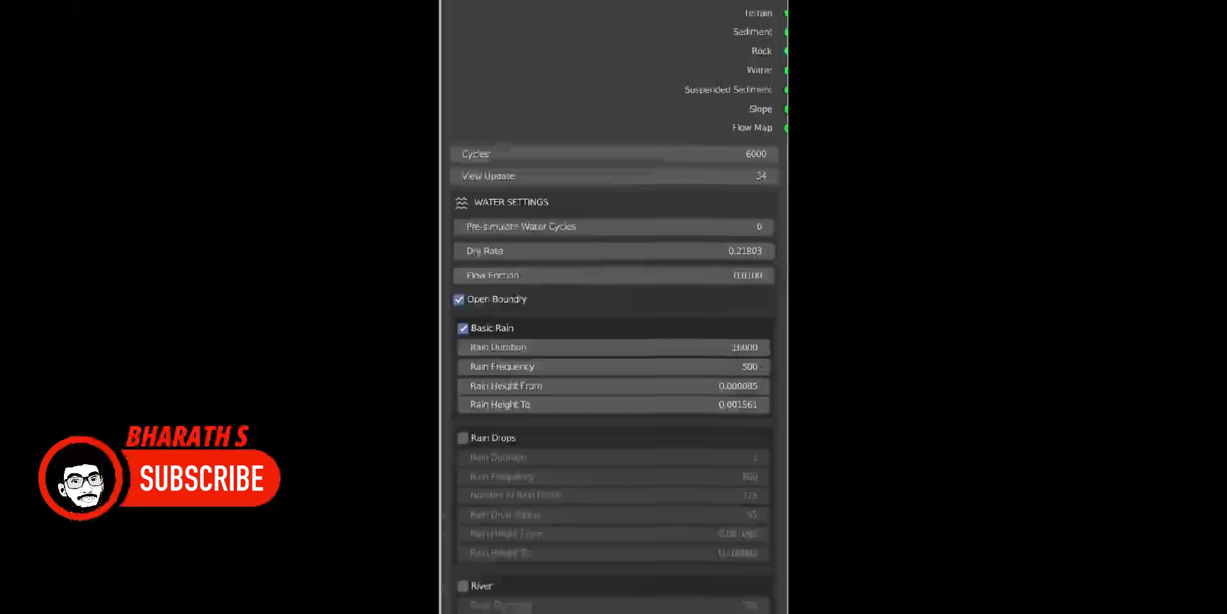
scroll(down, 3)
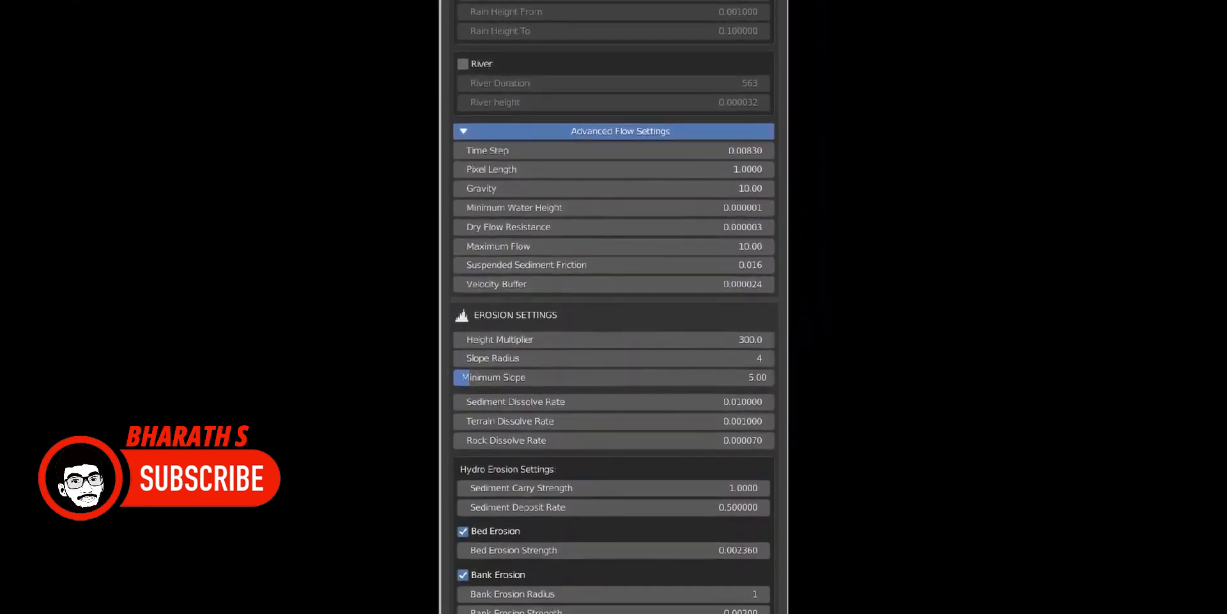